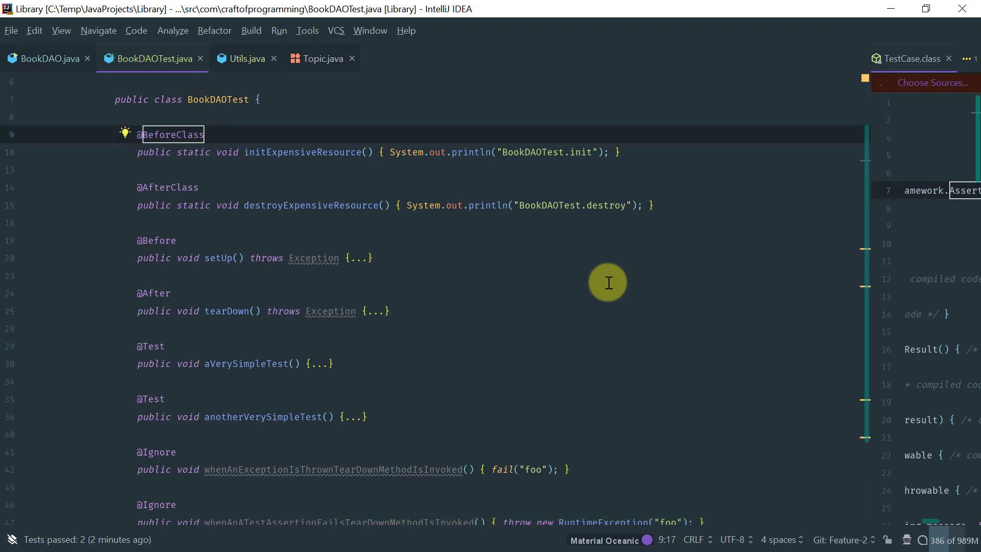
left_click(166, 346)
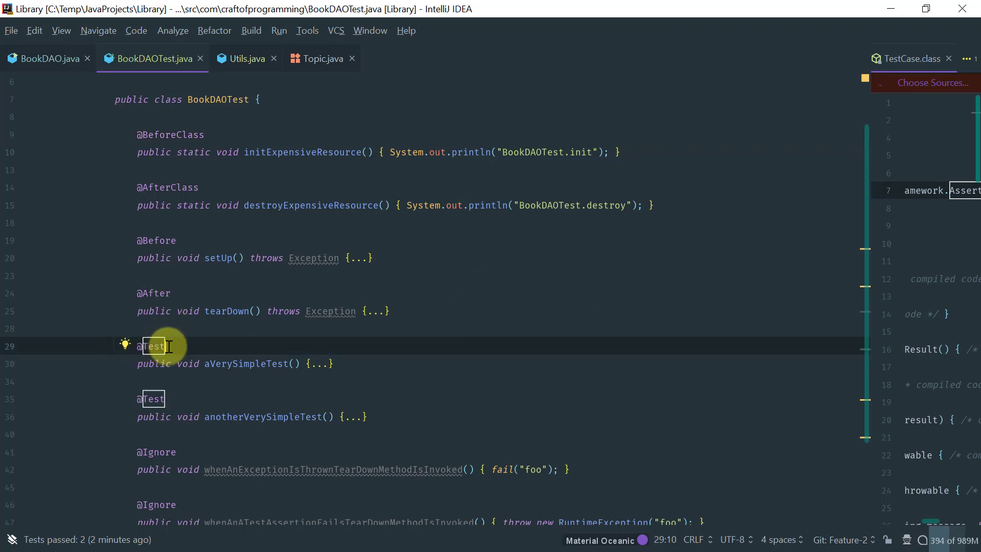
mouse_move(185, 451)
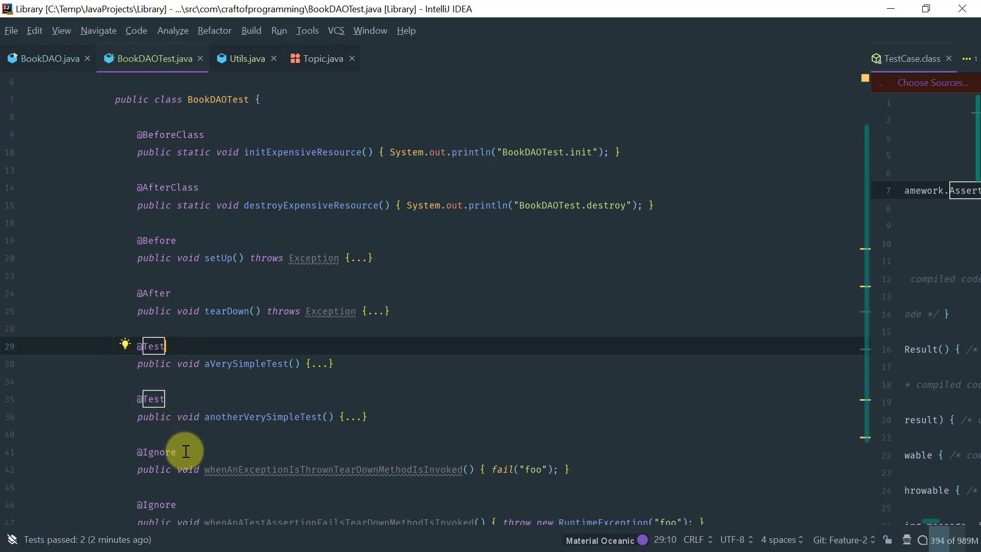
left_click(159, 450)
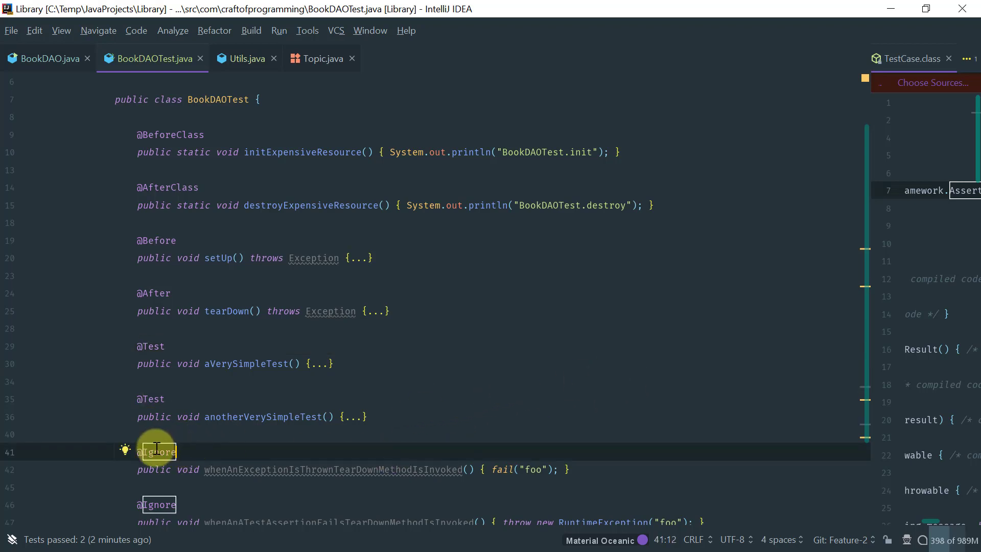
mouse_move(355, 444)
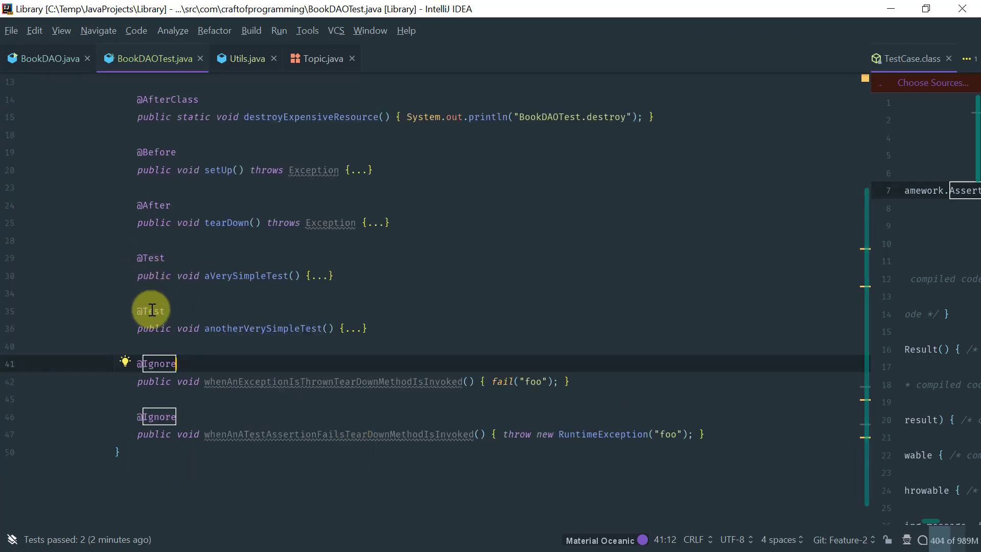
mouse_move(144, 302)
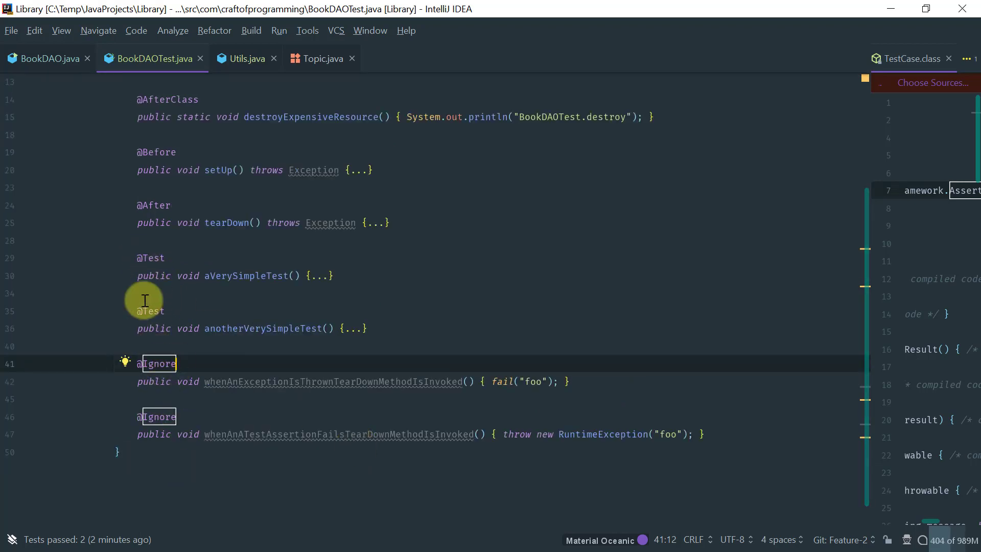
mouse_move(166, 306)
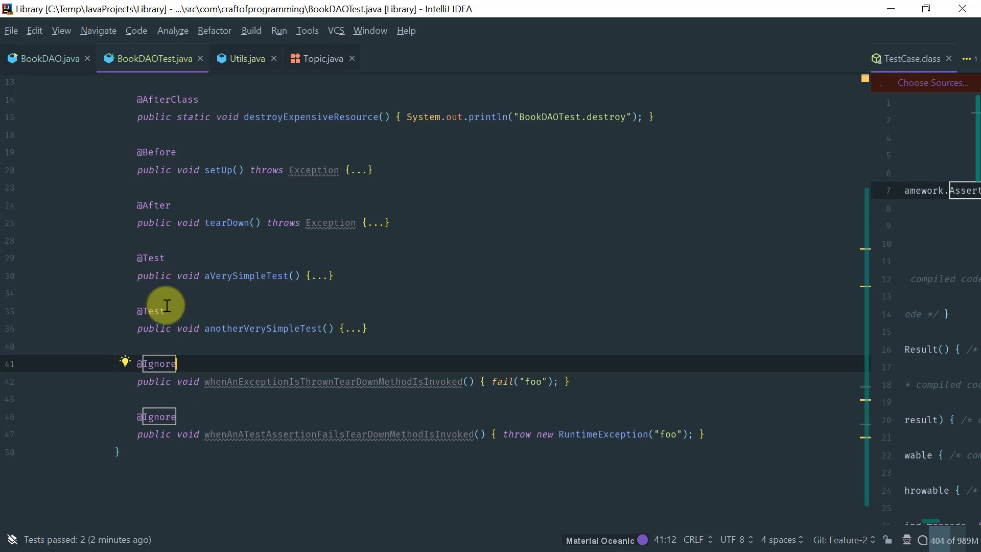
mouse_move(208, 413)
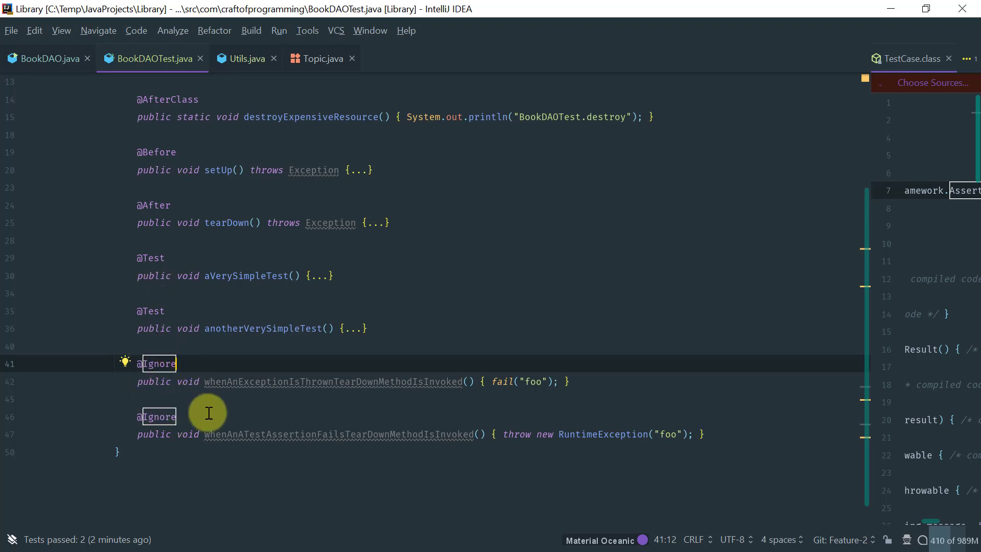
mouse_move(205, 364)
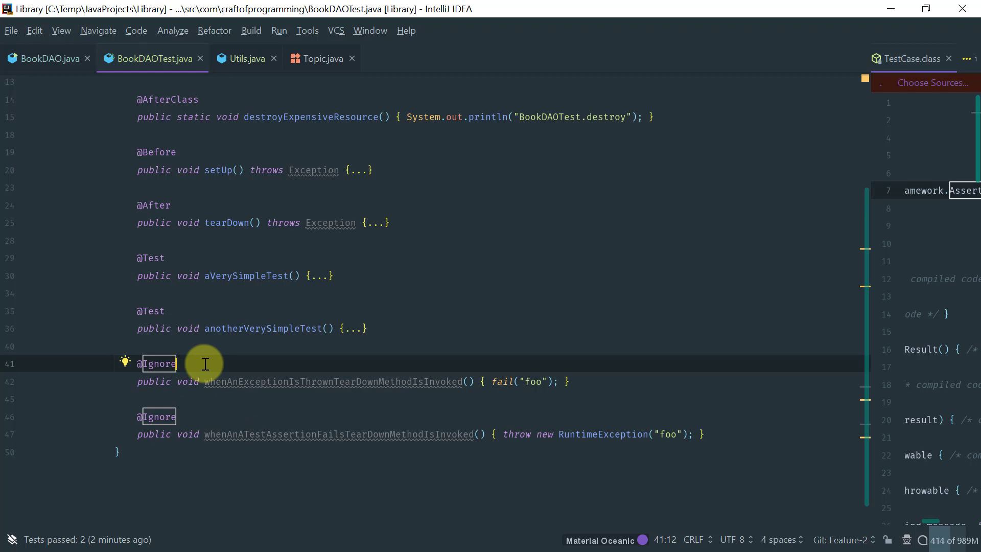
scroll("up", 3)
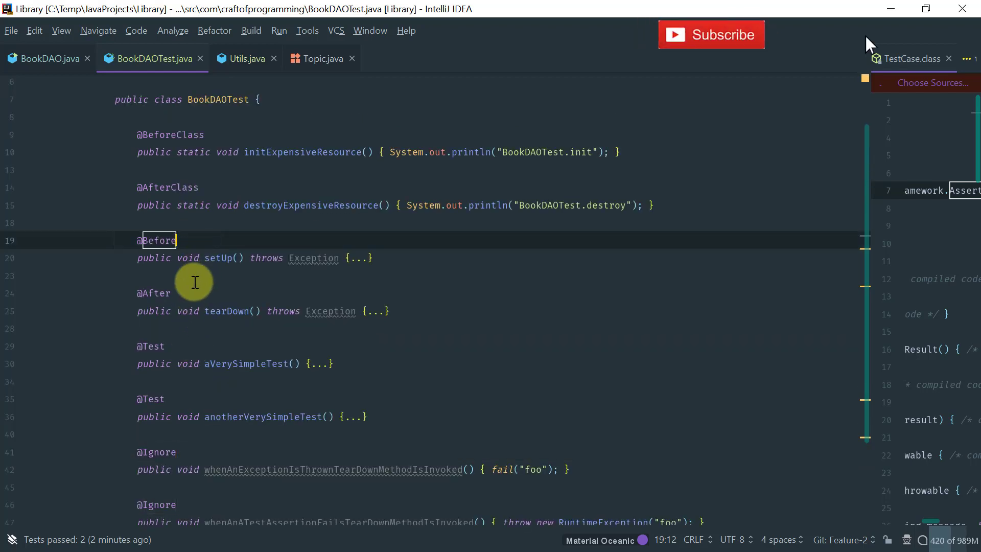
left_click(155, 293)
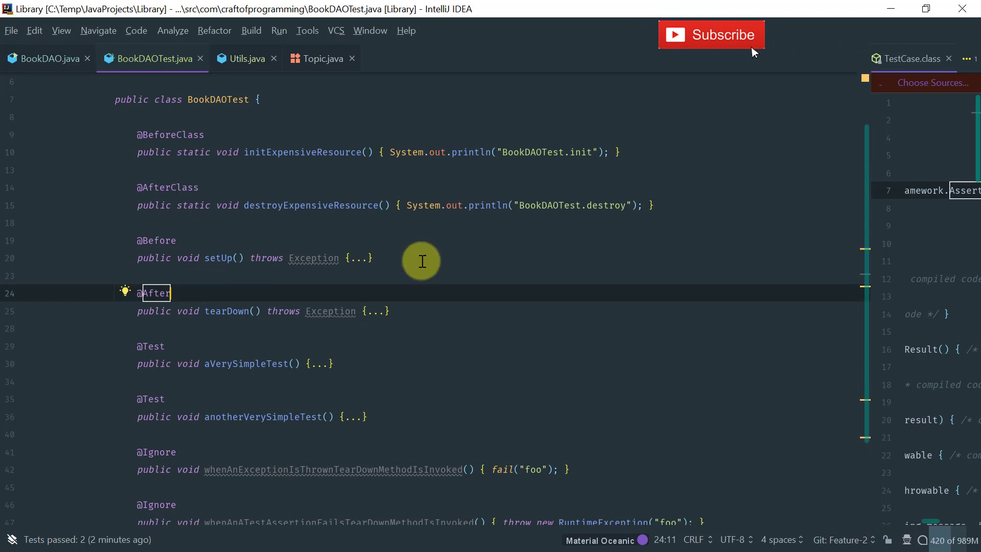
left_click(711, 35)
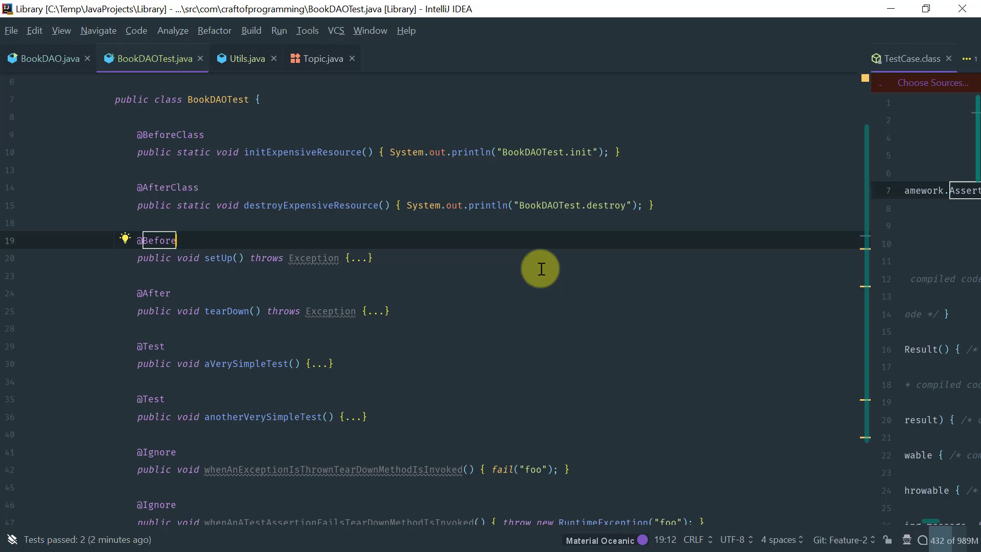
mouse_move(202, 251)
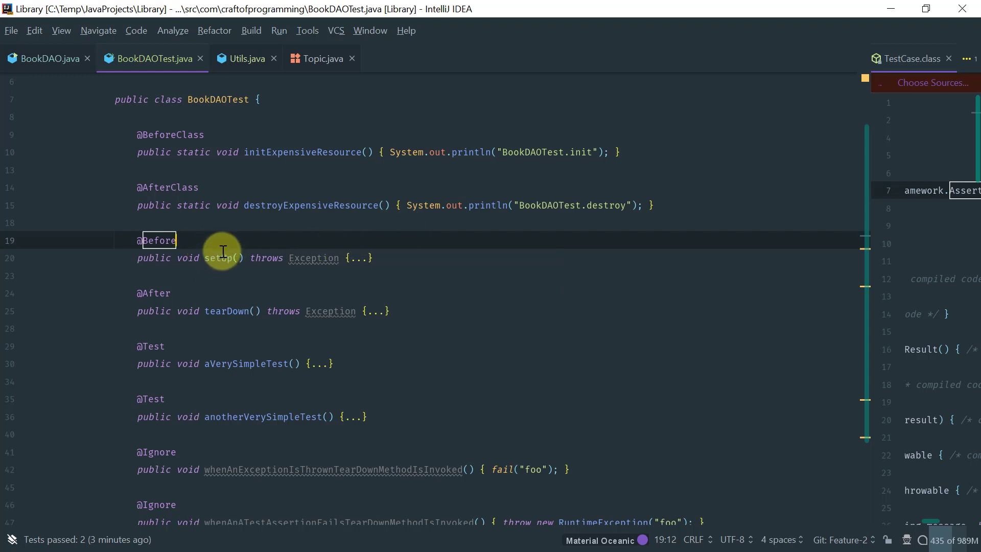
mouse_move(240, 273)
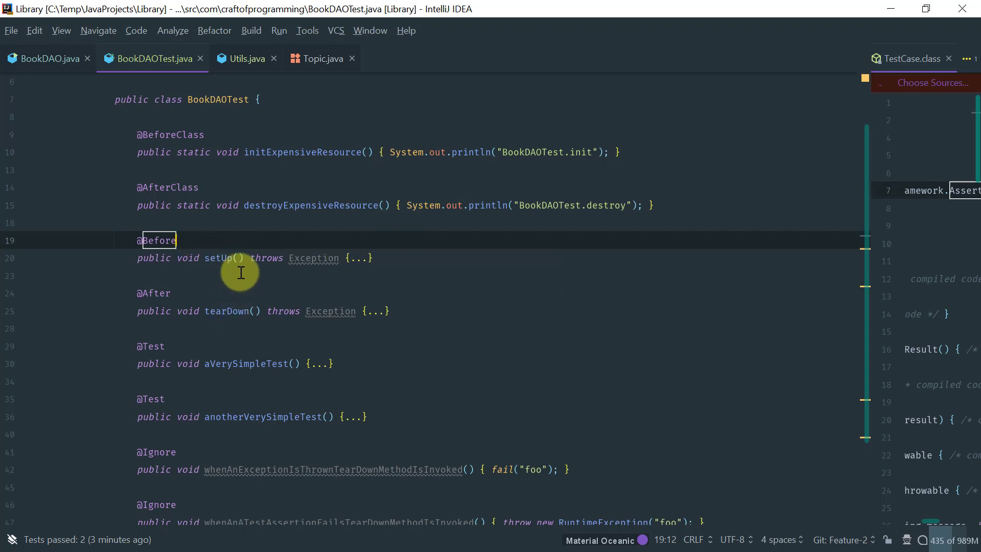
mouse_move(427, 296)
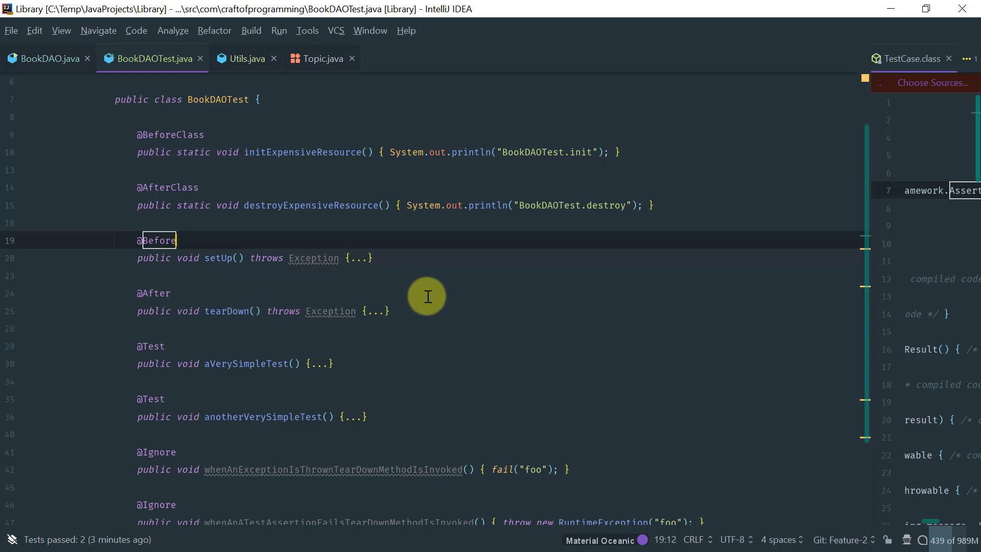
mouse_move(398, 319)
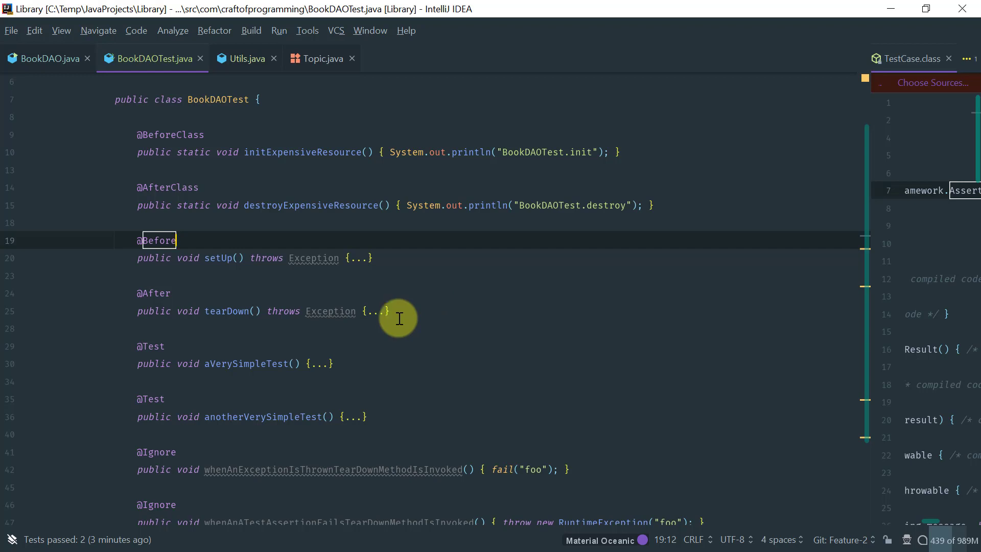
Step: Highlight initExpensiveResource, destroyExpensiveResource and the BookDAOTest class name
double_click(246, 363)
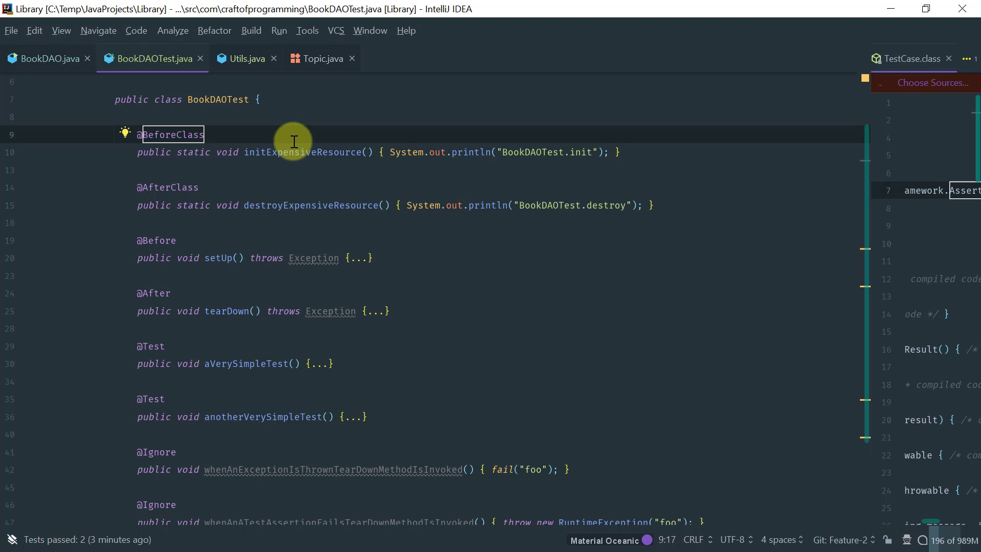
double_click(302, 152)
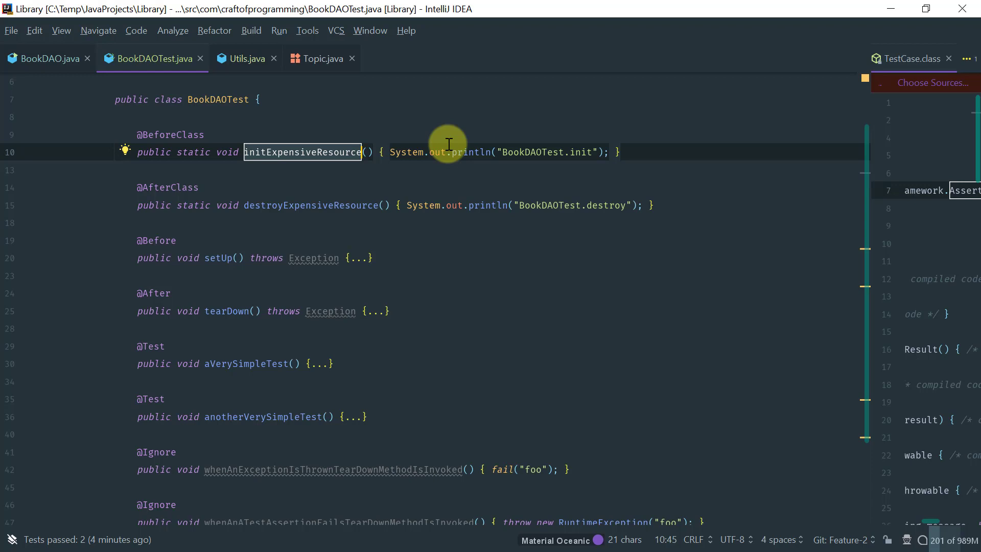
left_click(311, 206)
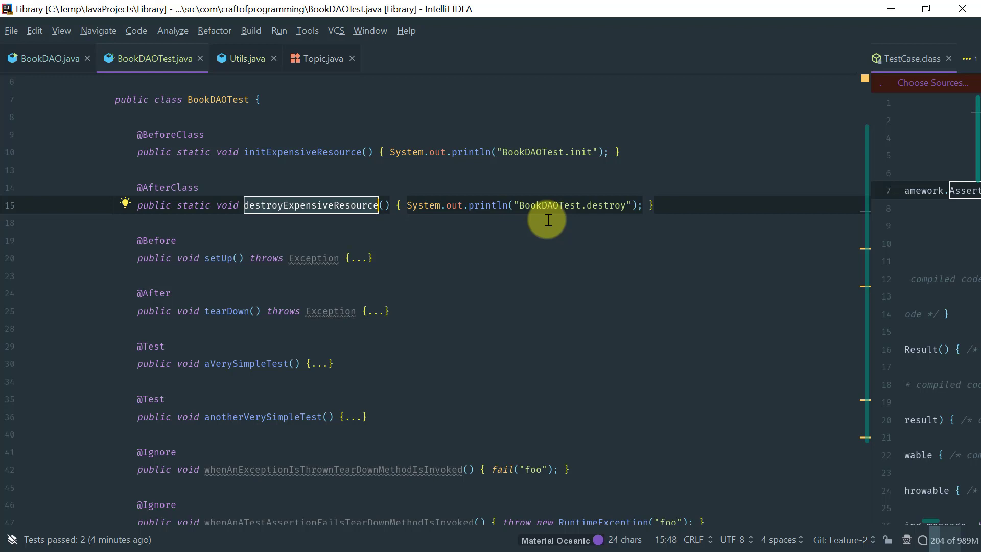
mouse_move(542, 230)
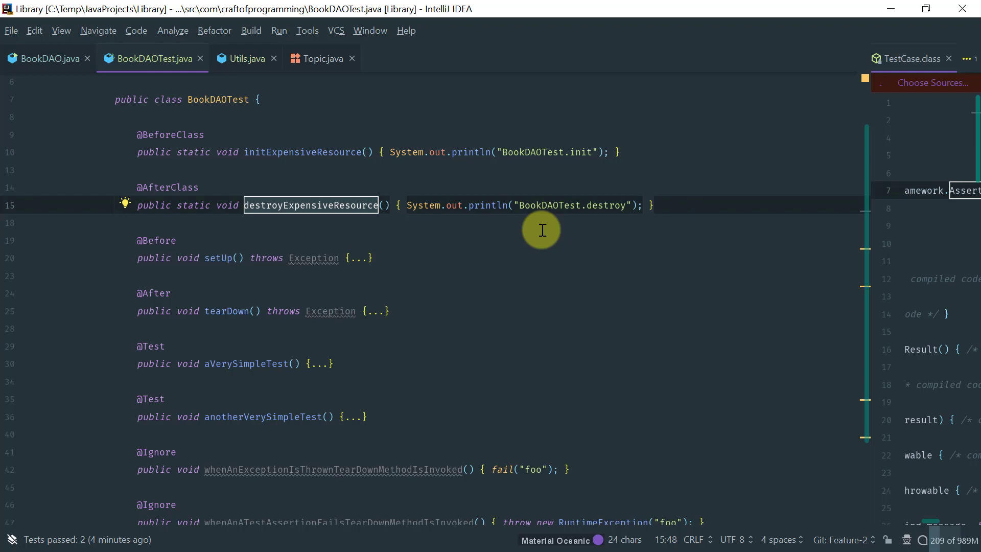
scroll("down", 3)
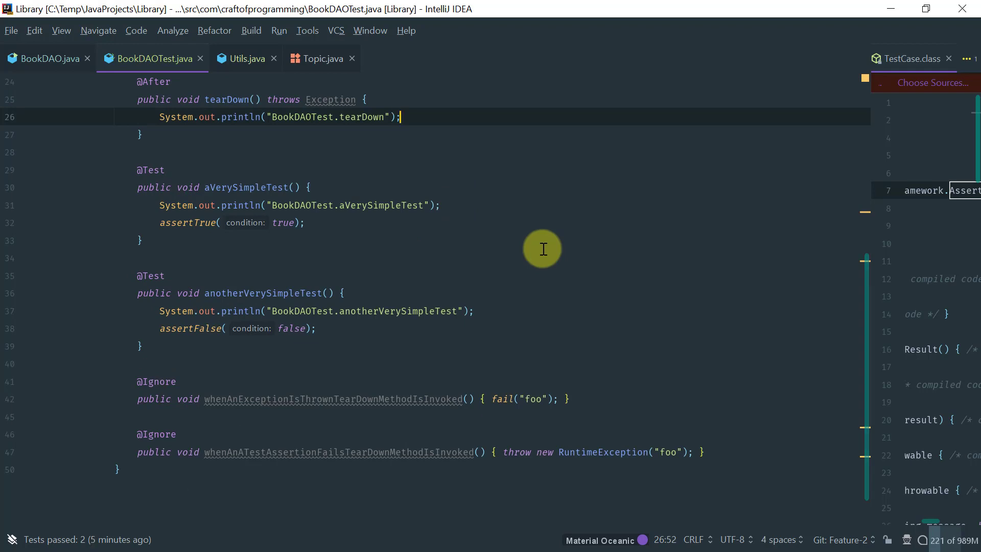
scroll("up", 3)
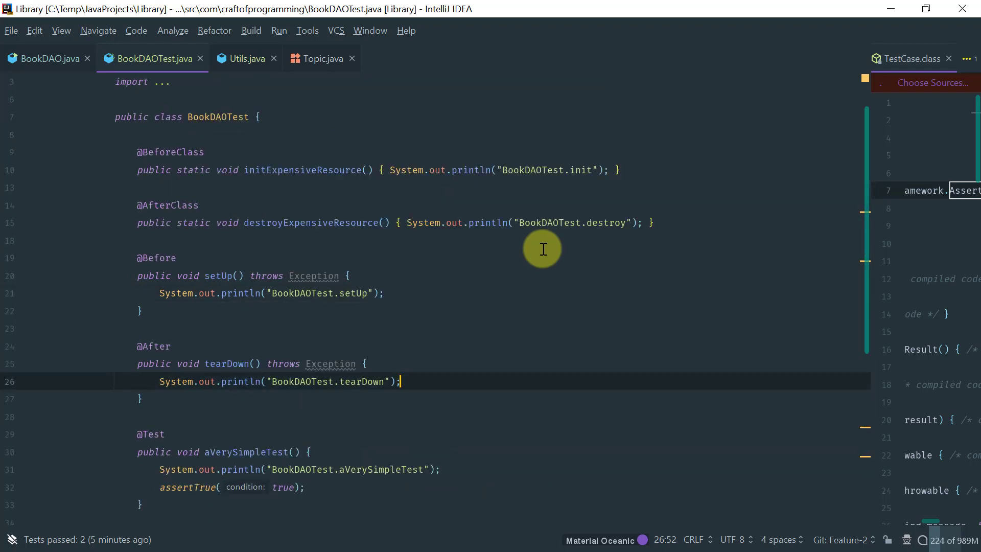
double_click(218, 116)
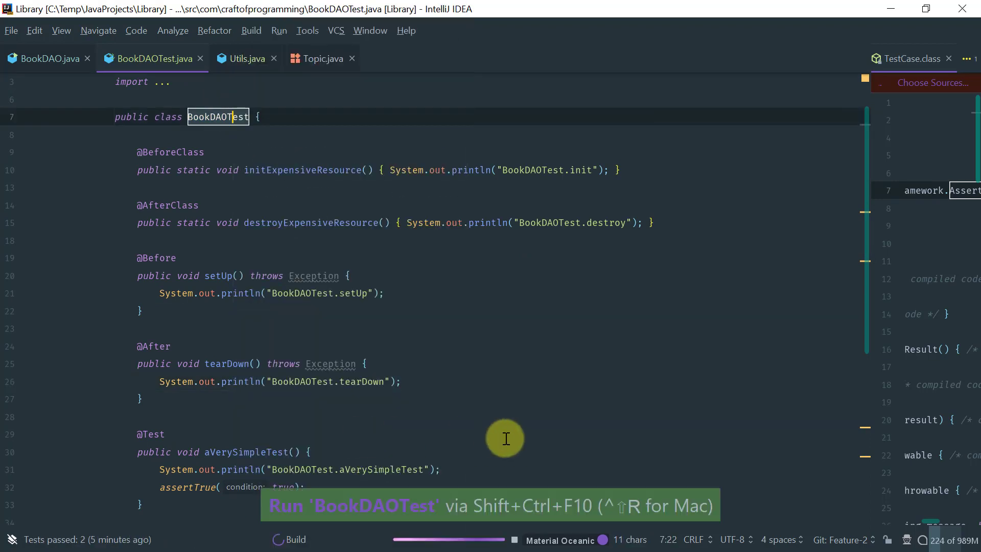
Step: Run all BookDAOTest tests and view each test's setUp/test/tearDown console output
key("shift+ctrl+f10")
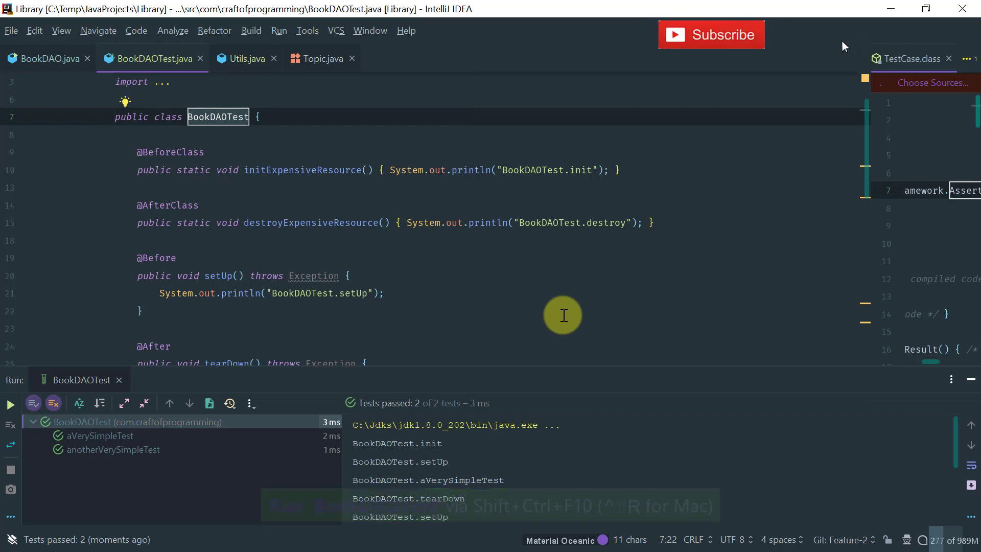
left_click(712, 35)
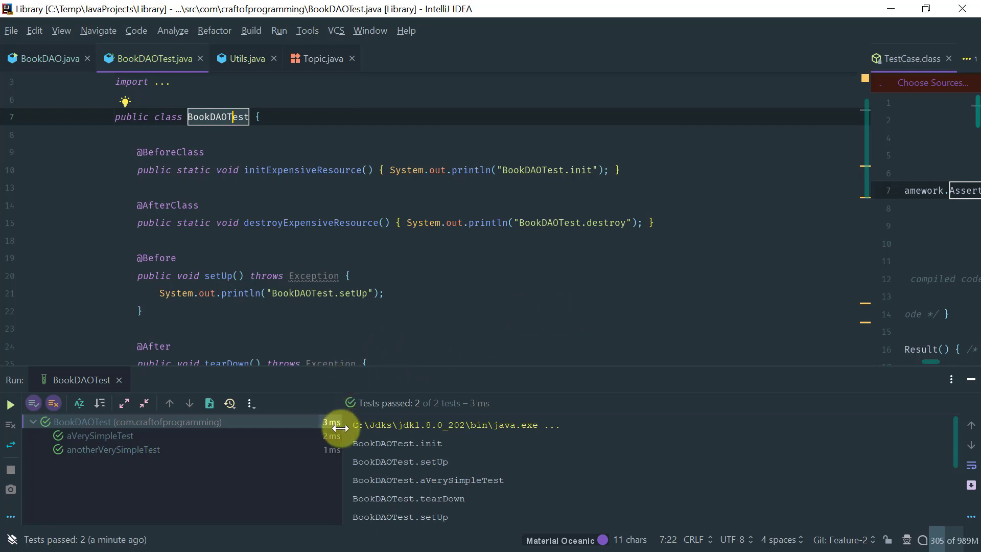
mouse_move(356, 369)
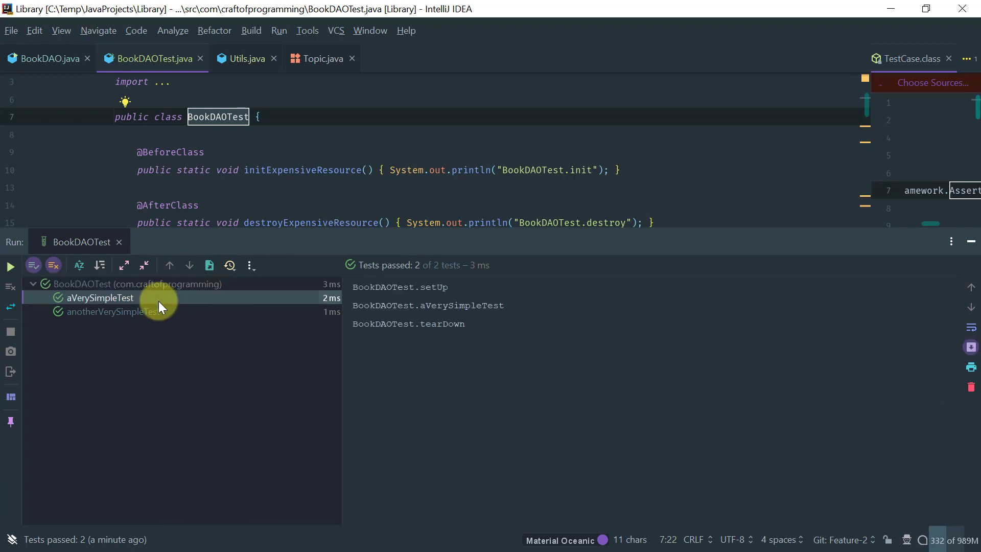
left_click(113, 311)
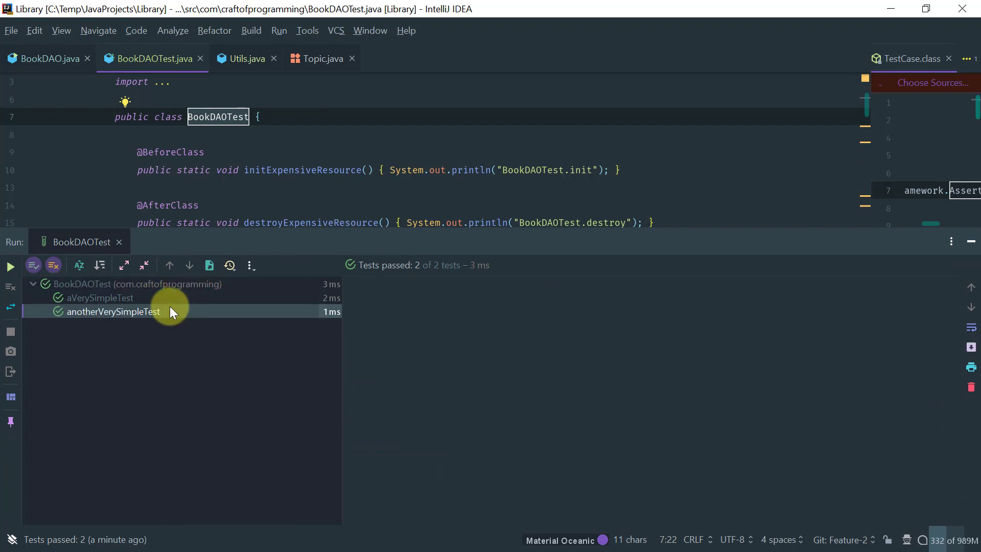
left_click(97, 297)
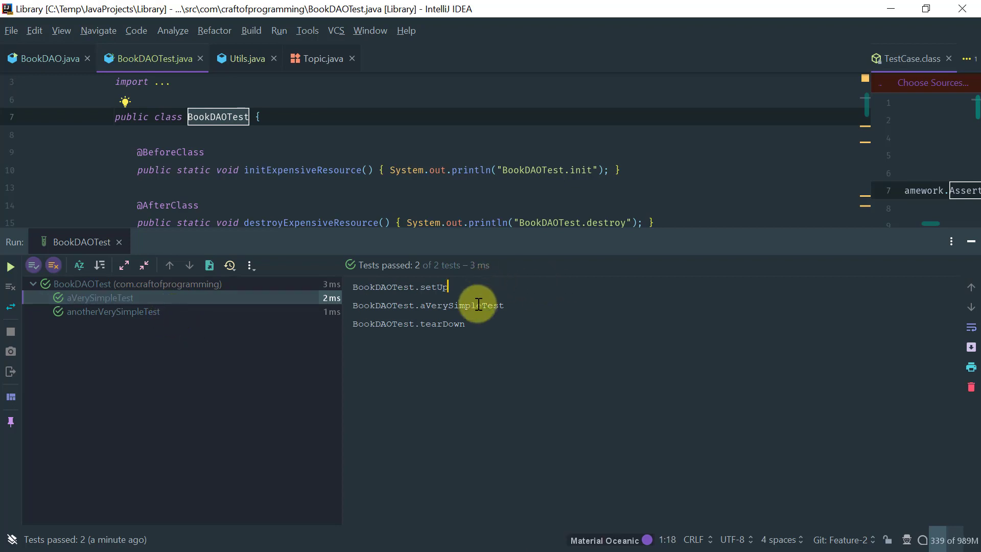
mouse_move(454, 294)
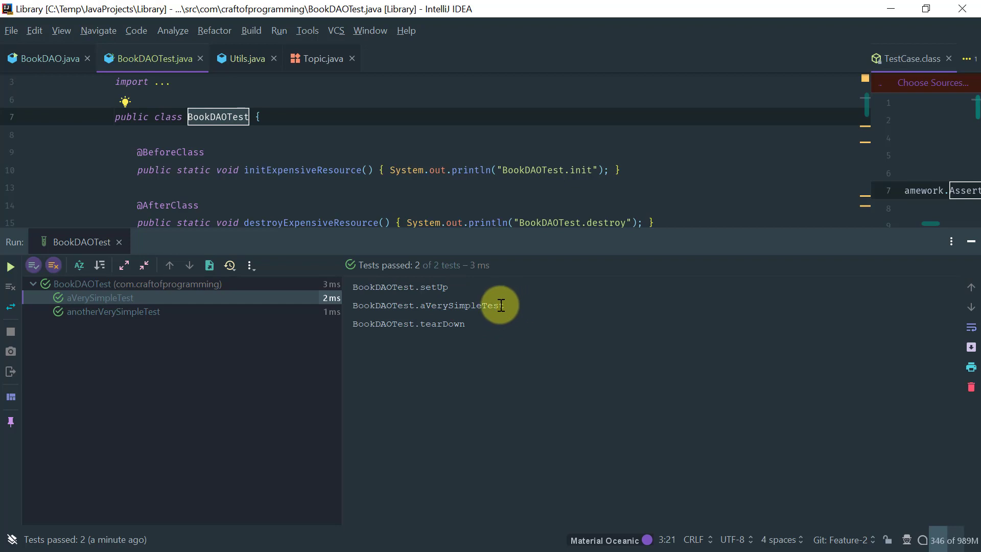
Step: Select the BookDAOTest root node to read the whole run's lifecycle output
left_click(110, 311)
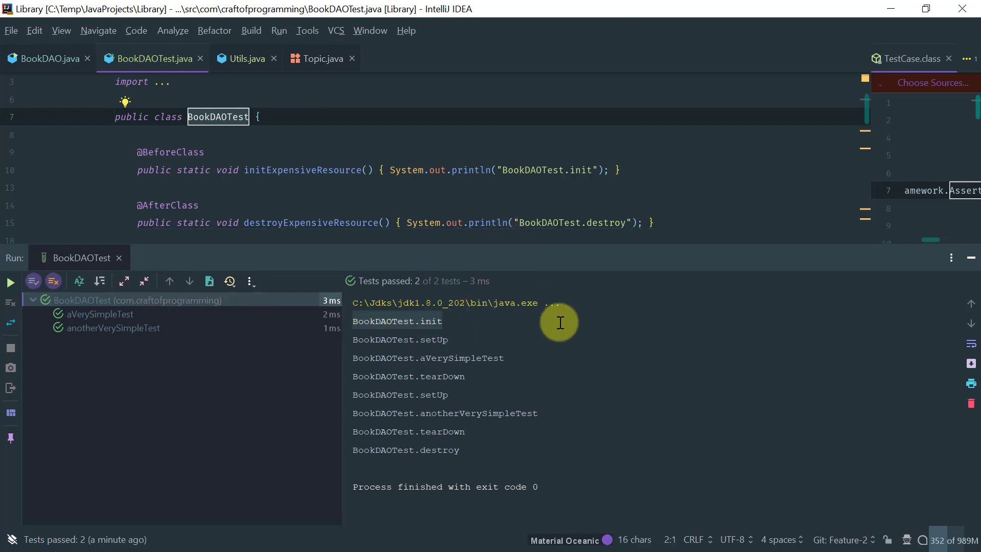
mouse_move(481, 453)
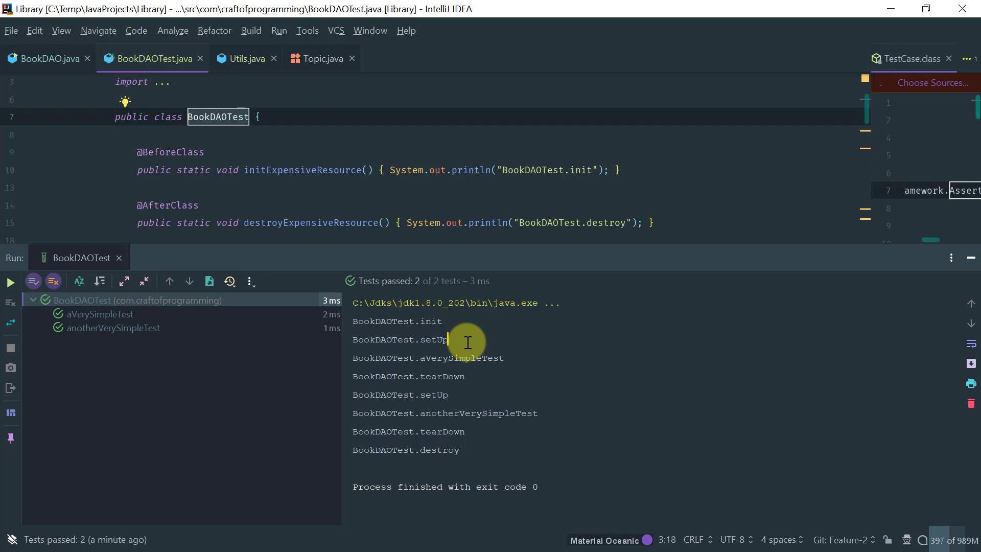
mouse_move(482, 342)
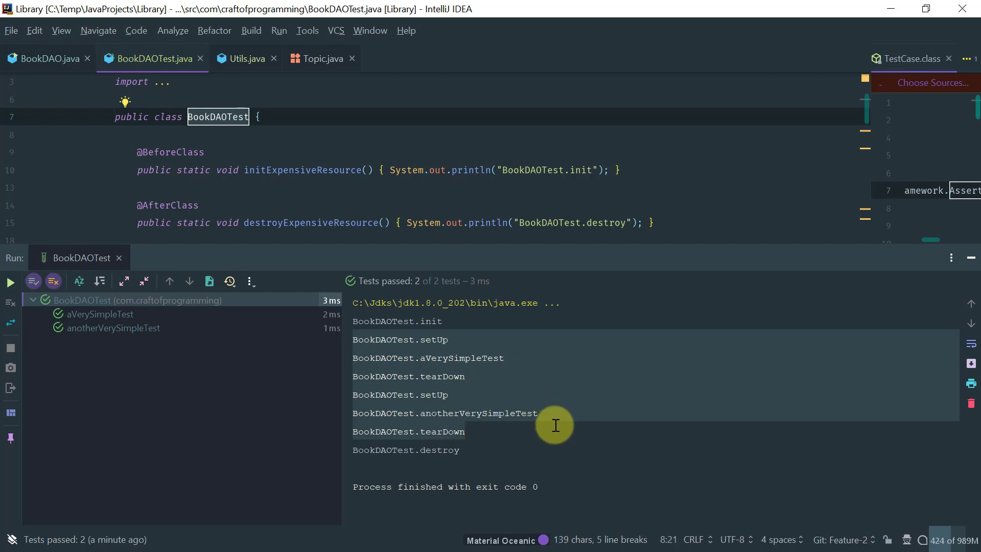
mouse_move(374, 454)
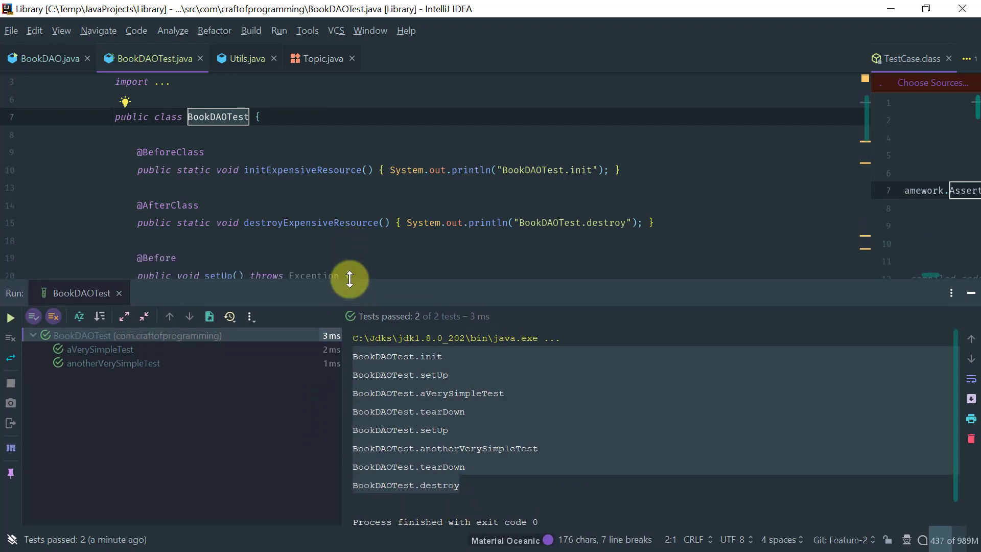
mouse_move(331, 278)
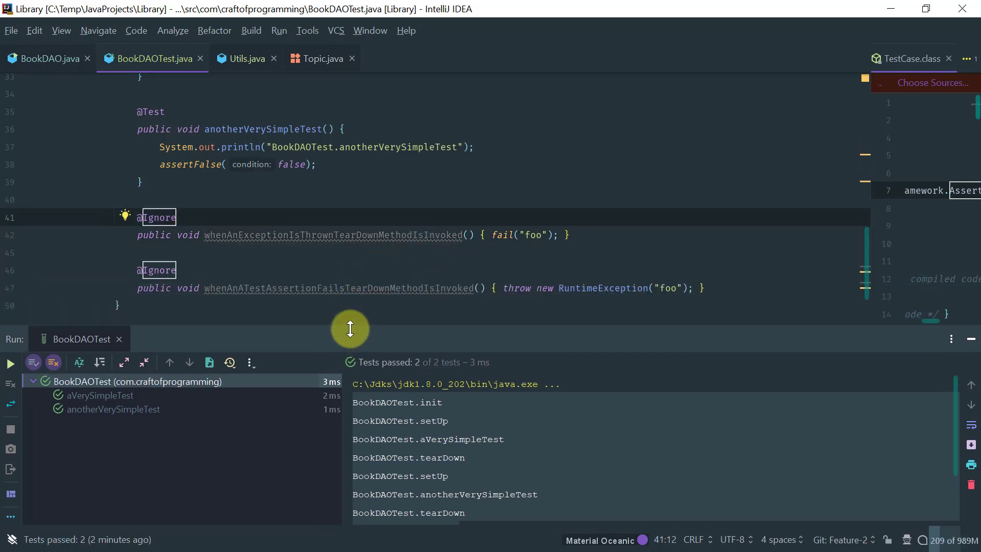
left_click(32, 381)
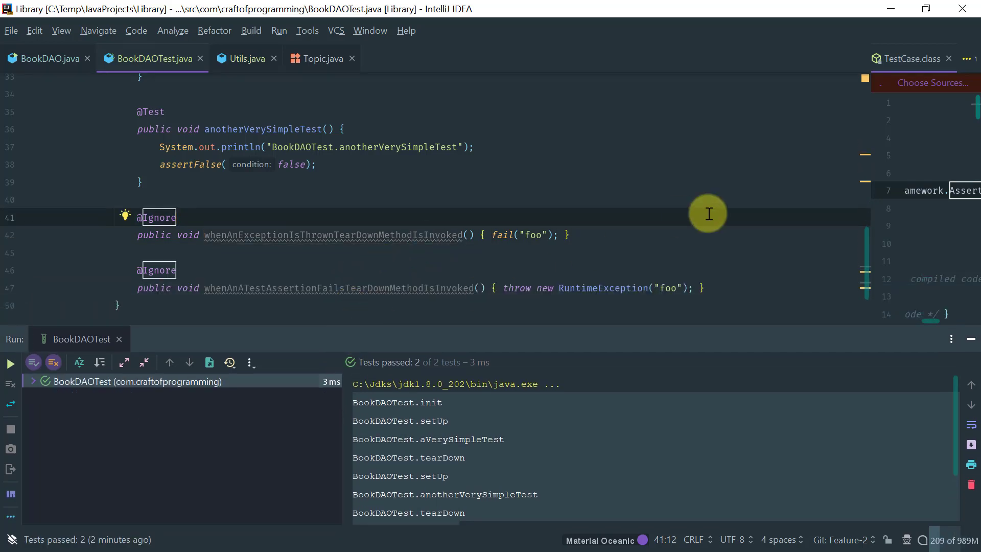
mouse_move(456, 216)
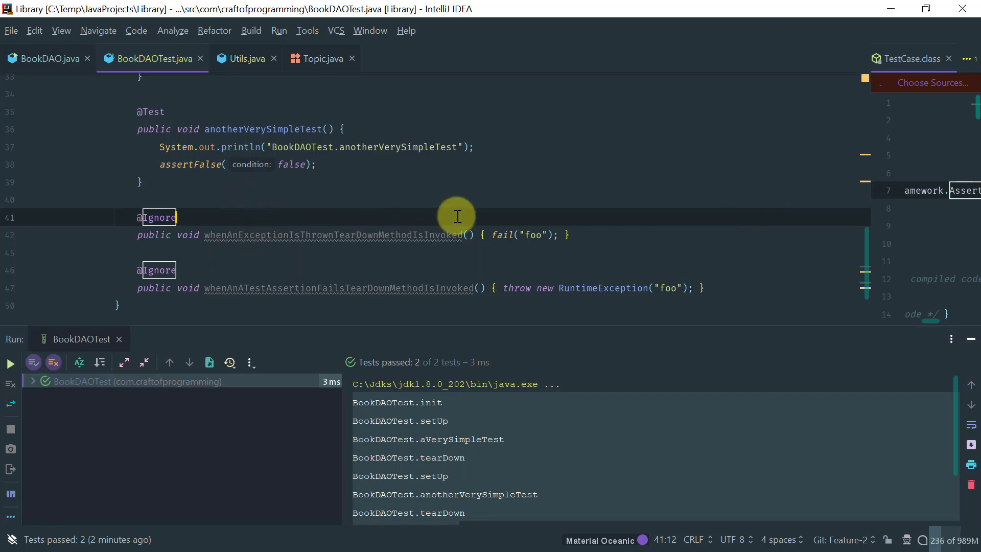
type("Test")
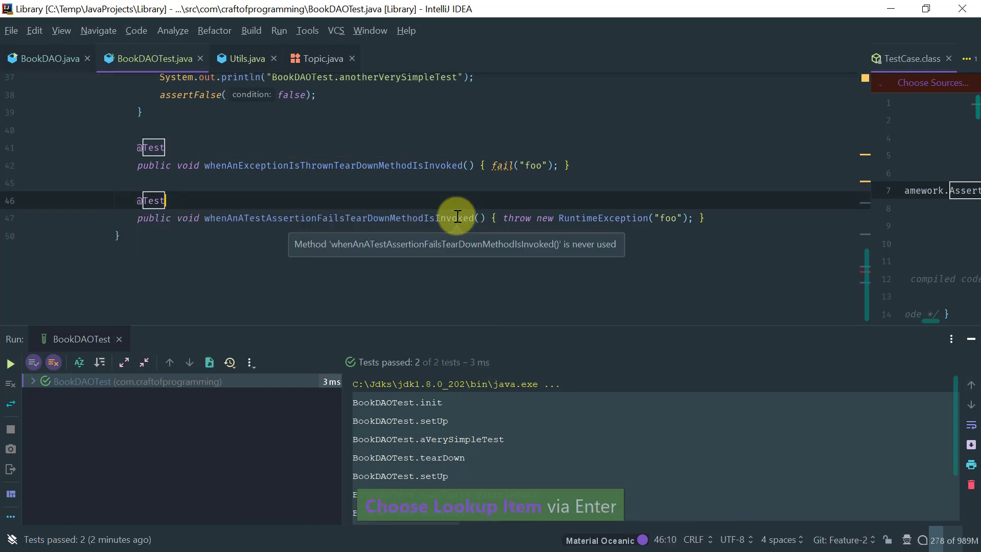
left_click(333, 166)
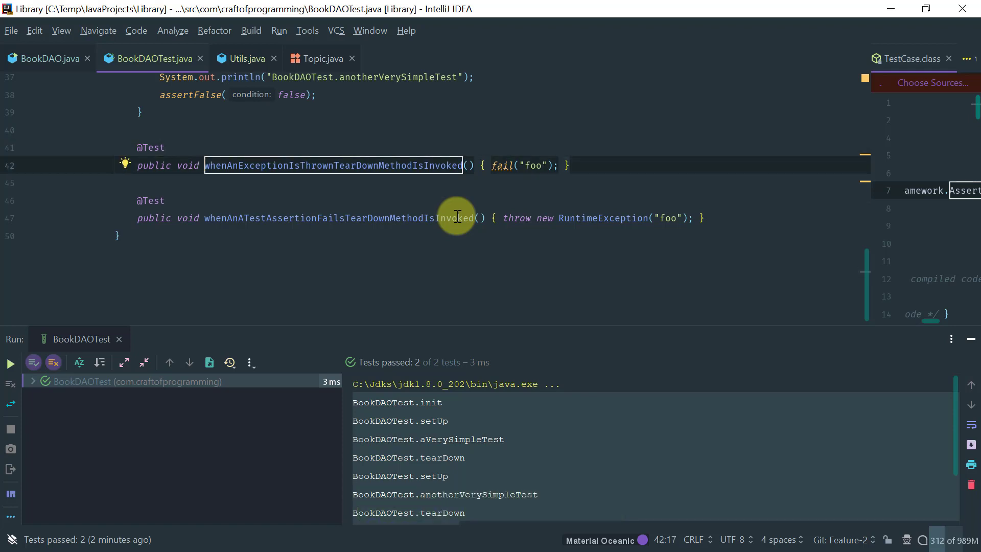
mouse_move(500, 166)
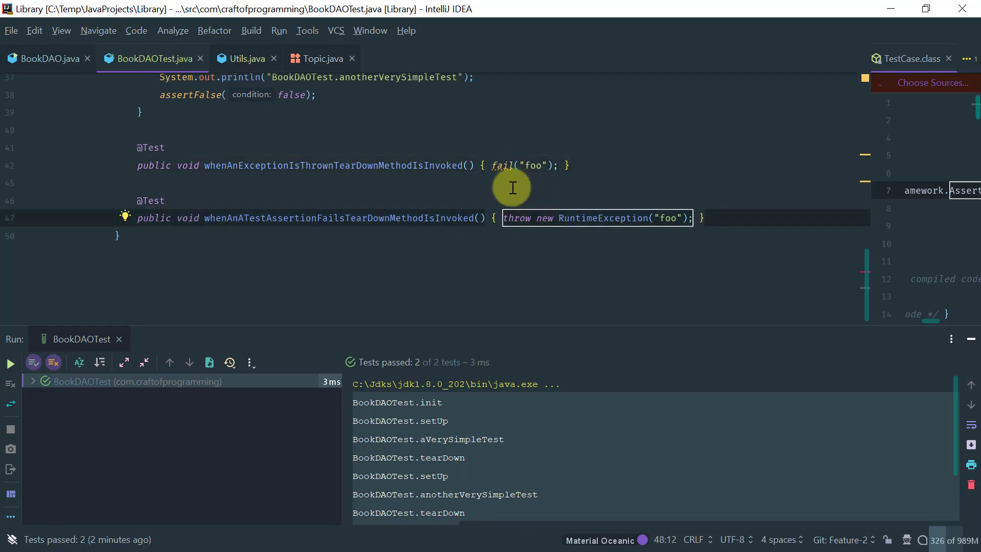
mouse_move(500, 177)
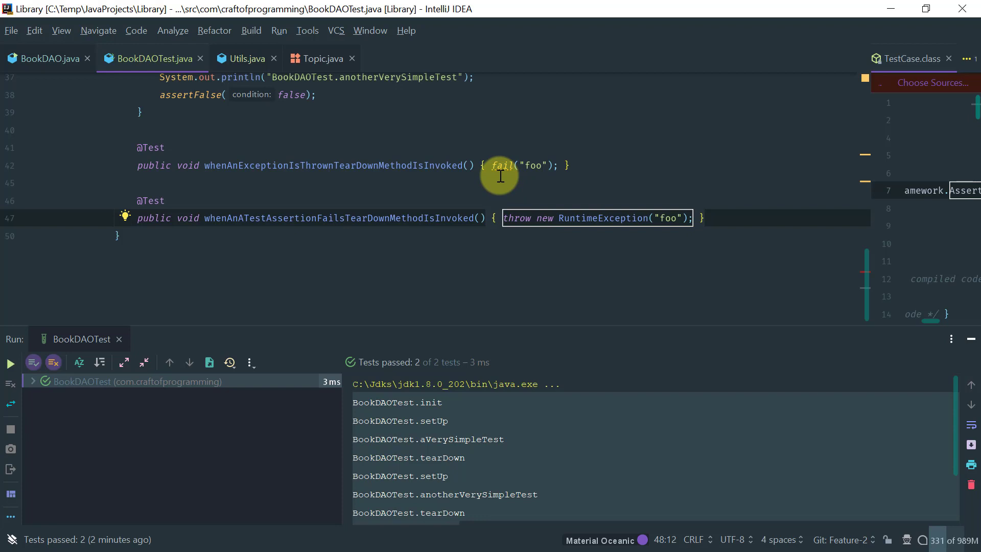
mouse_move(29, 385)
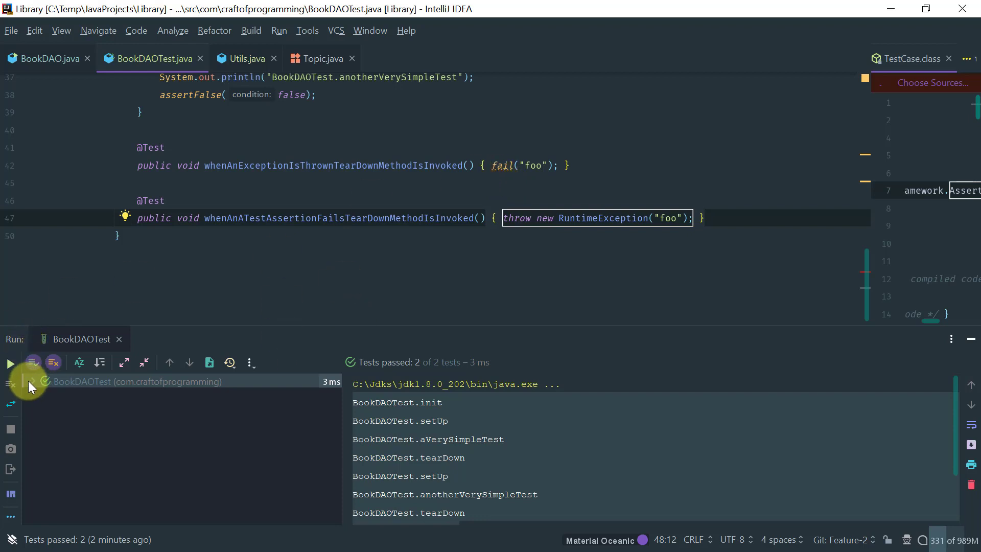
left_click(29, 381)
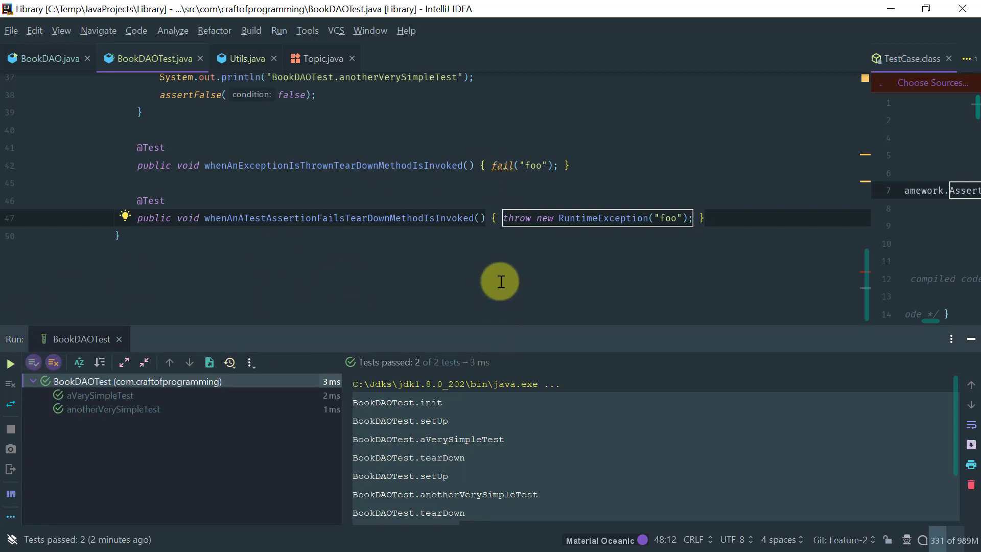
mouse_move(500, 165)
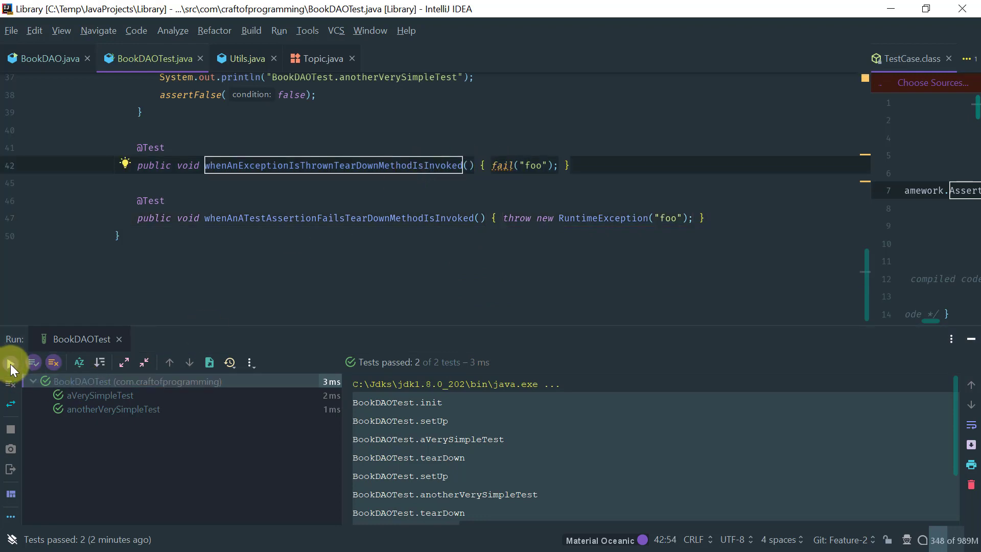
Step: Rerun BookDAOTest and read the whenAnExceptionIsThrownTearDownMethodIsInvoked failure output
left_click(11, 362)
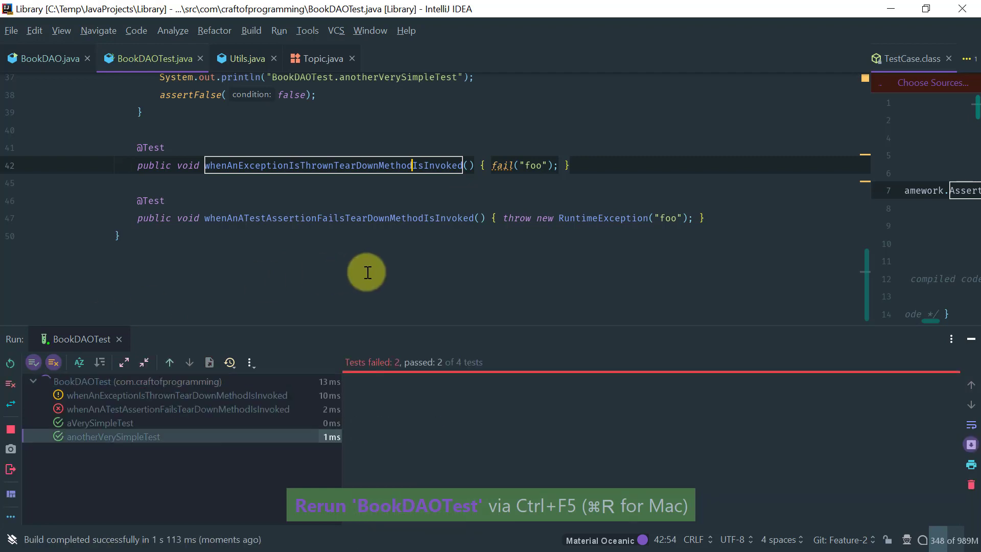
left_click(177, 395)
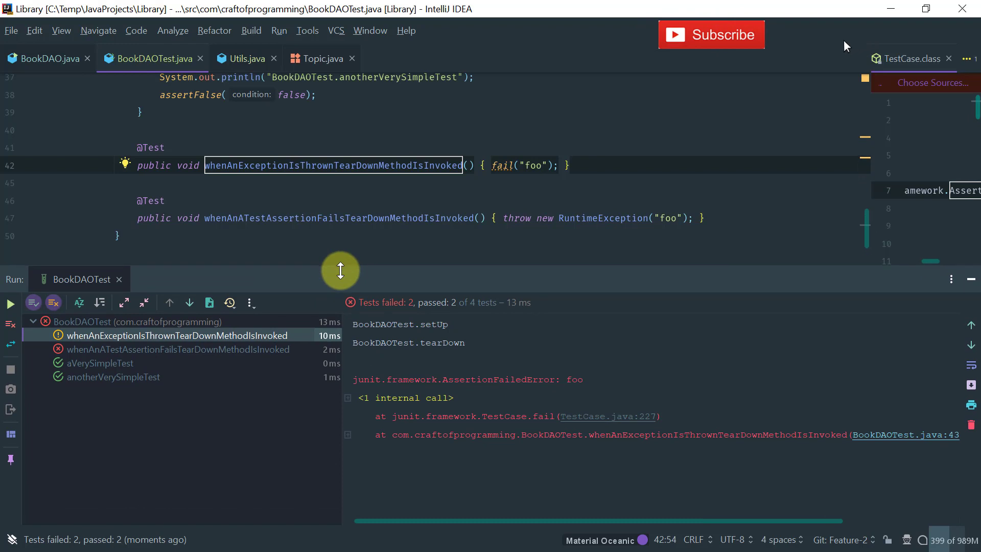
left_click(711, 35)
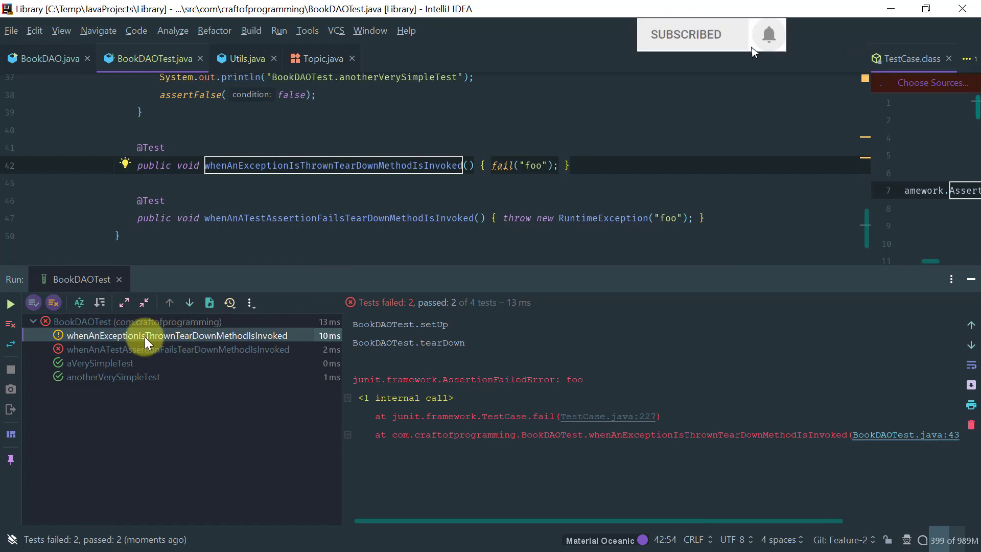
mouse_move(784, 52)
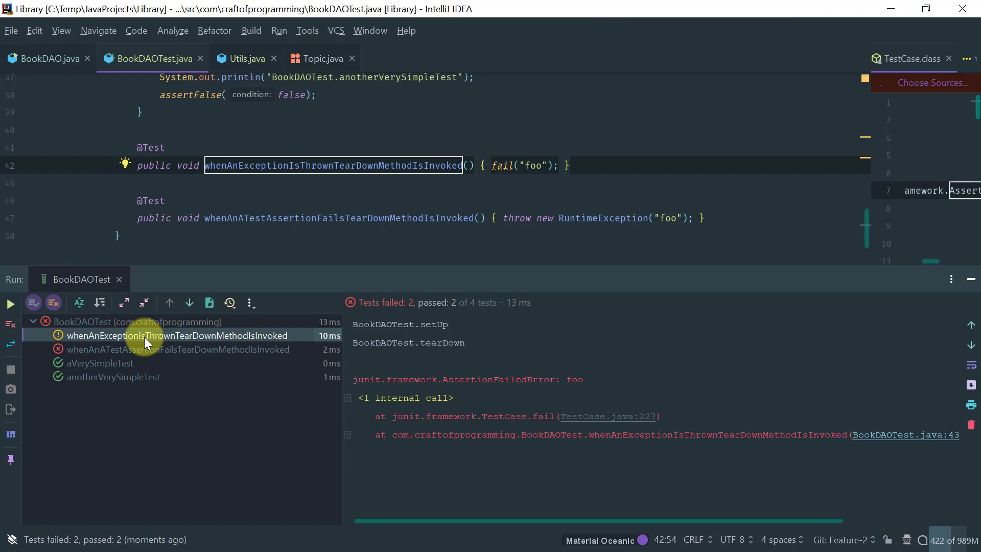
mouse_move(145, 356)
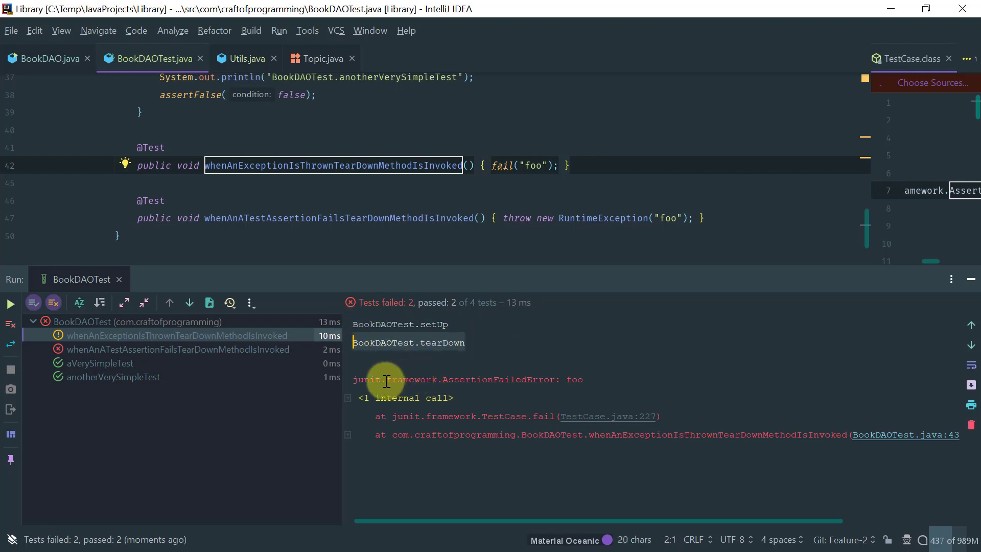
Step: Read the whenAnATestAssertionFailsTearDownMethodIsInvoked output showing setUp and tearDown
left_click(624, 445)
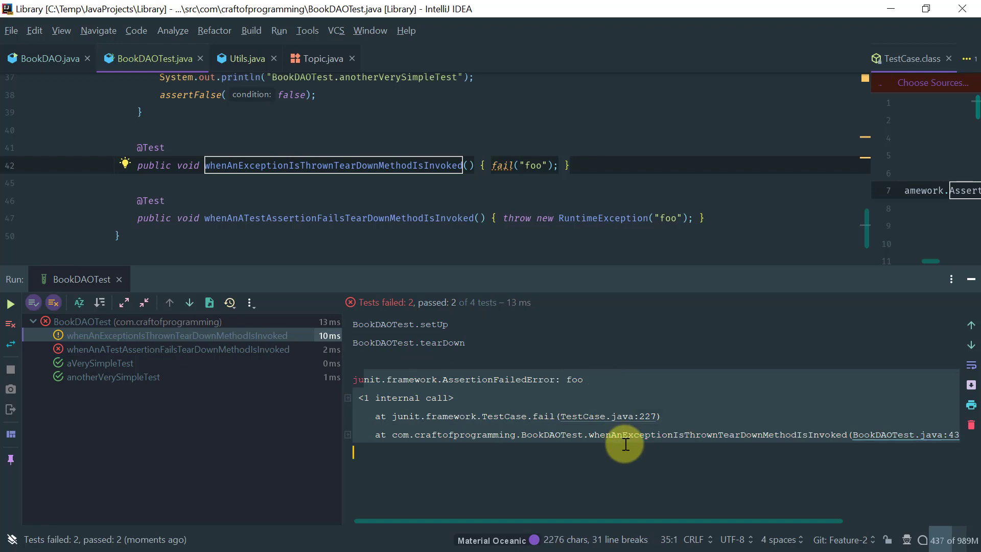
mouse_move(605, 419)
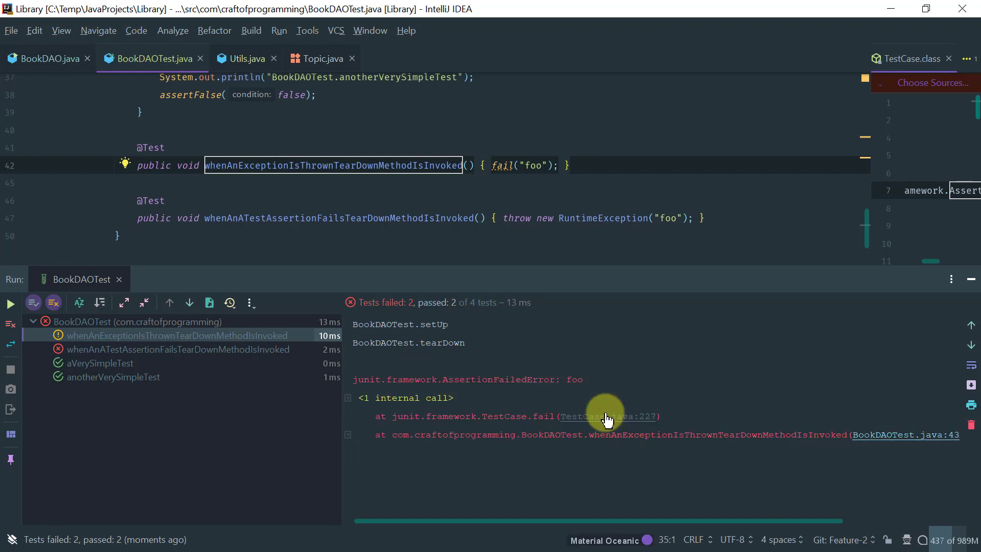
mouse_move(581, 392)
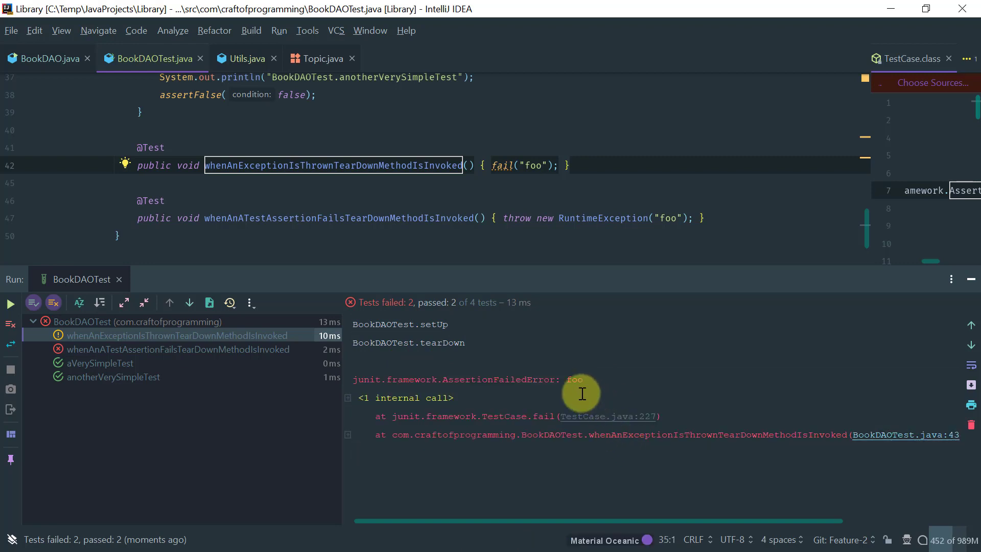
left_click(178, 350)
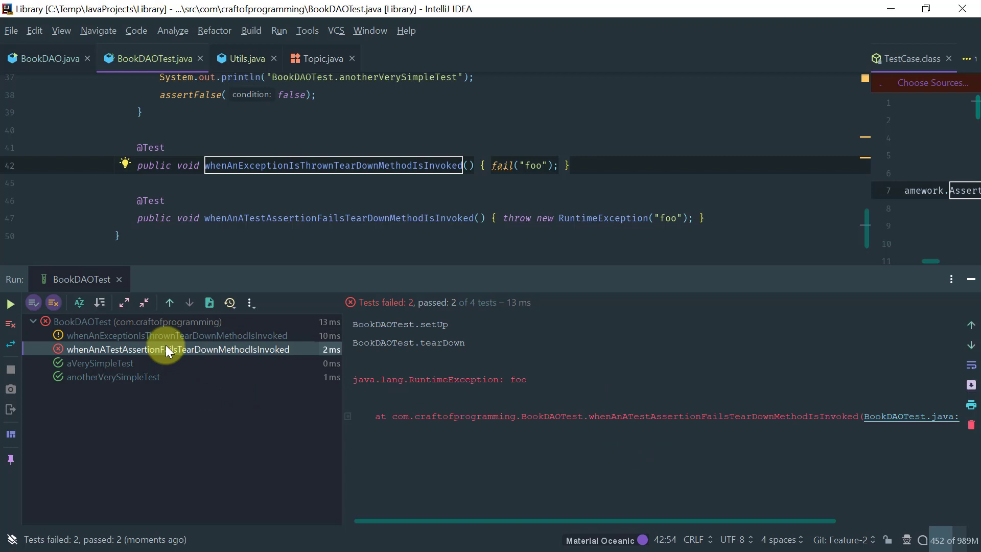
mouse_move(222, 359)
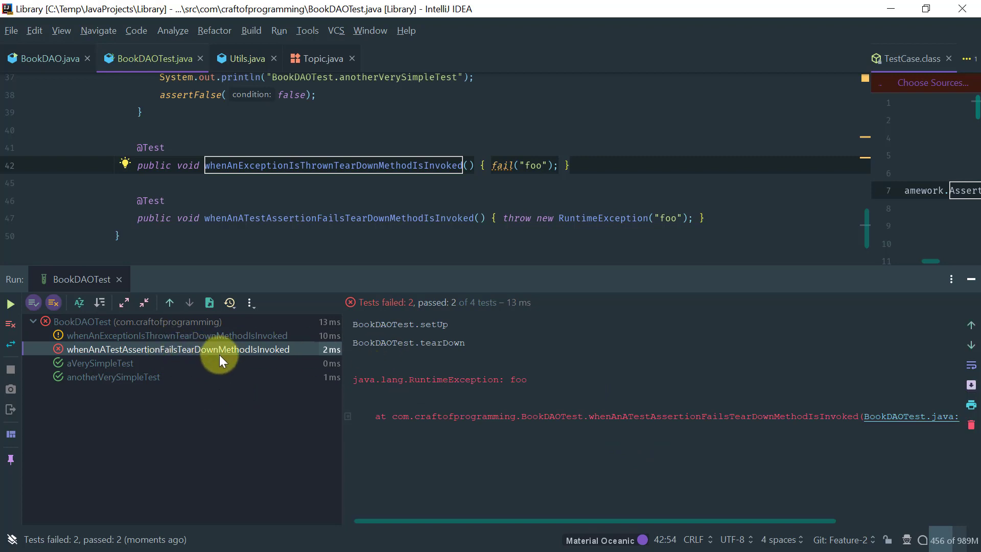